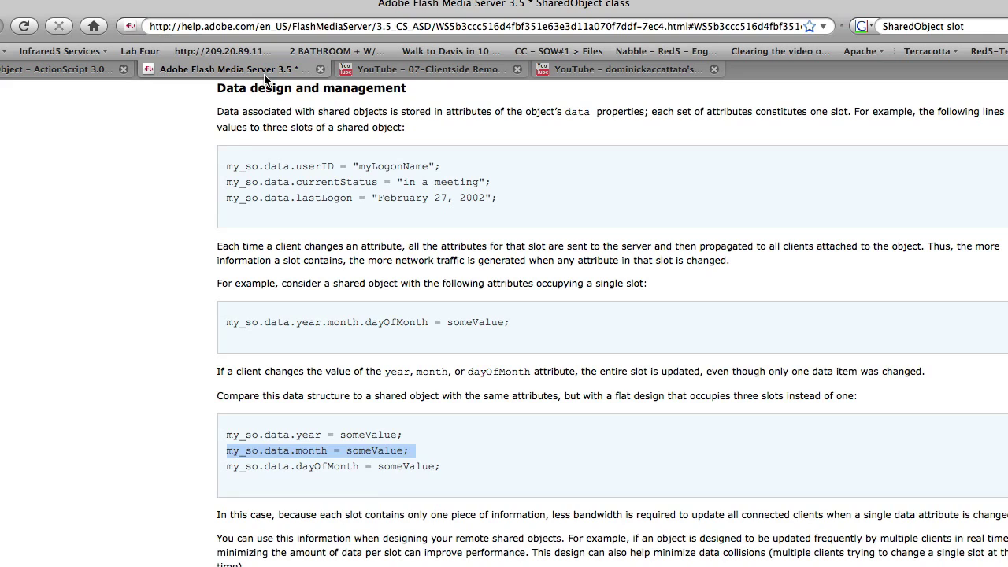
mouse_move(139, 324)
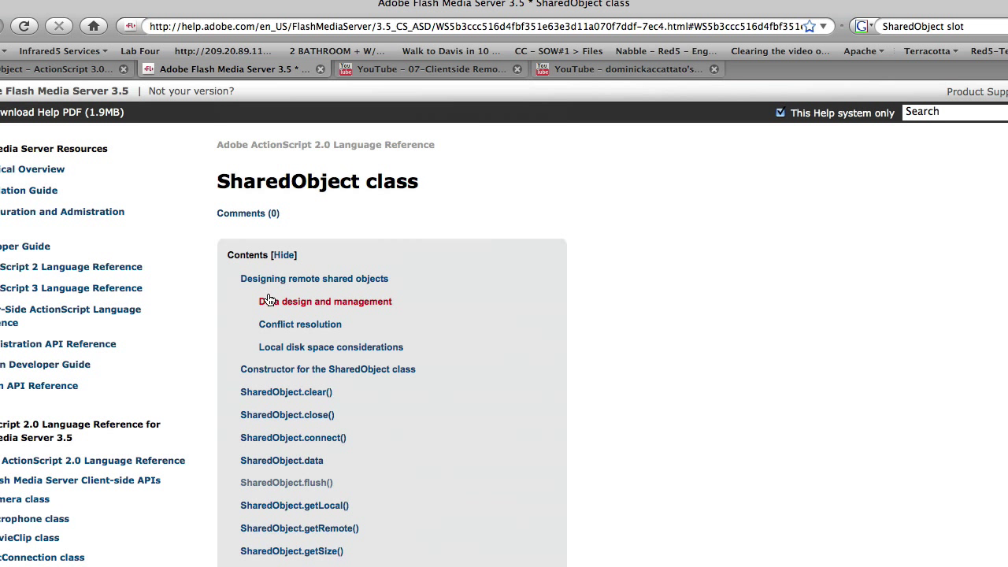
mouse_move(302, 291)
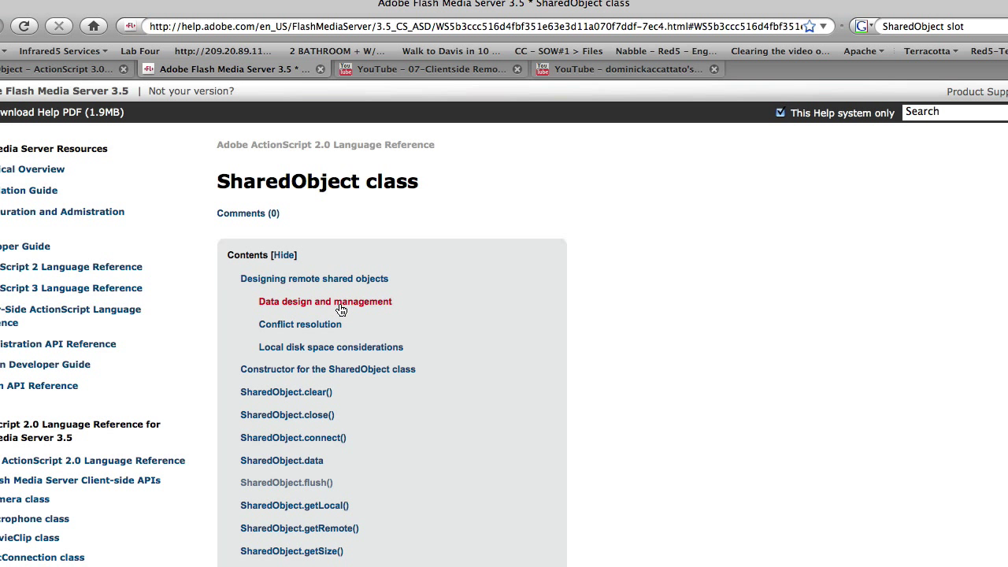
Step: Close all open source files in the editor, then bring up actions for RSO_MultiSlotExample.mxml
click(324, 301)
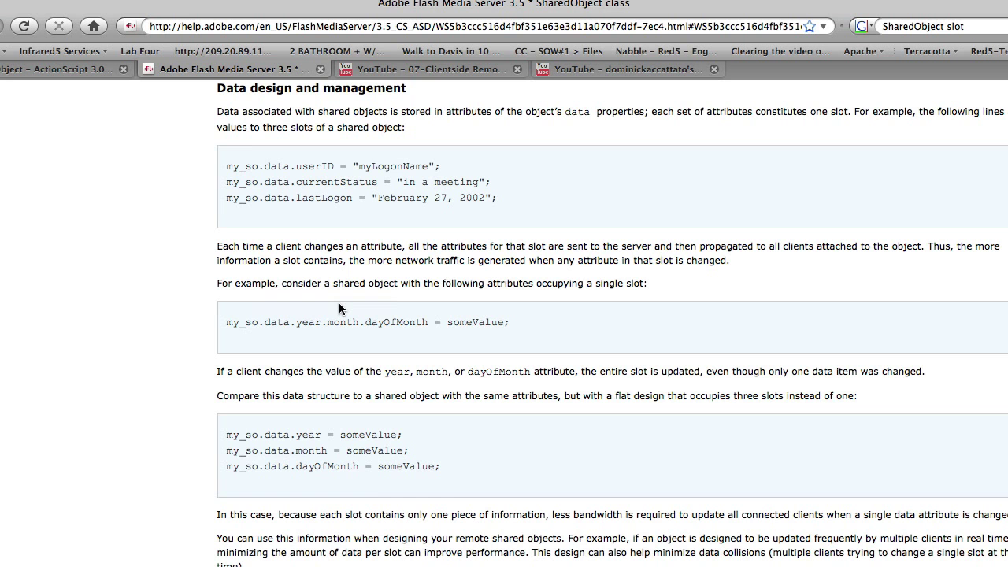
mouse_move(289, 239)
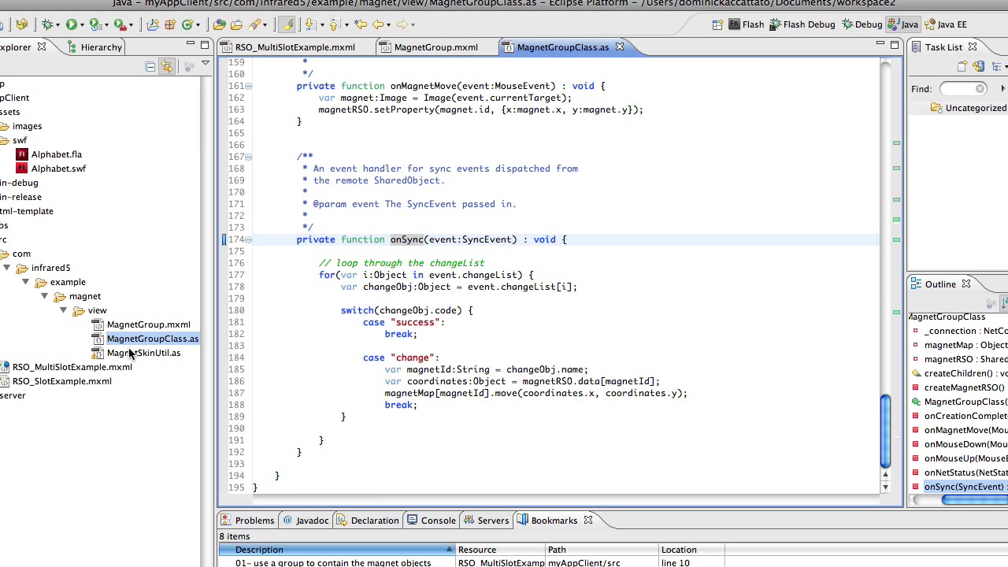
right_click(561, 47)
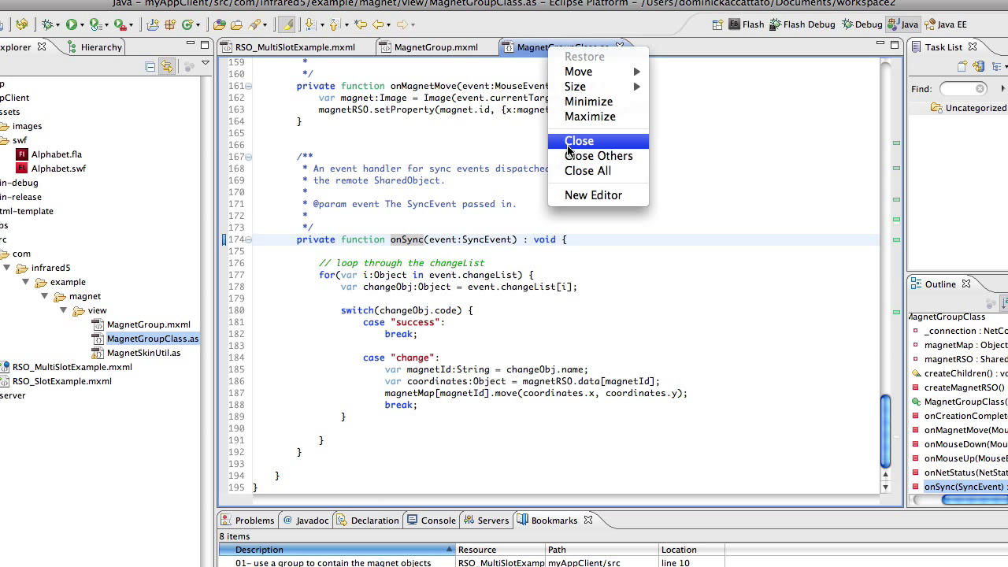
click(579, 140)
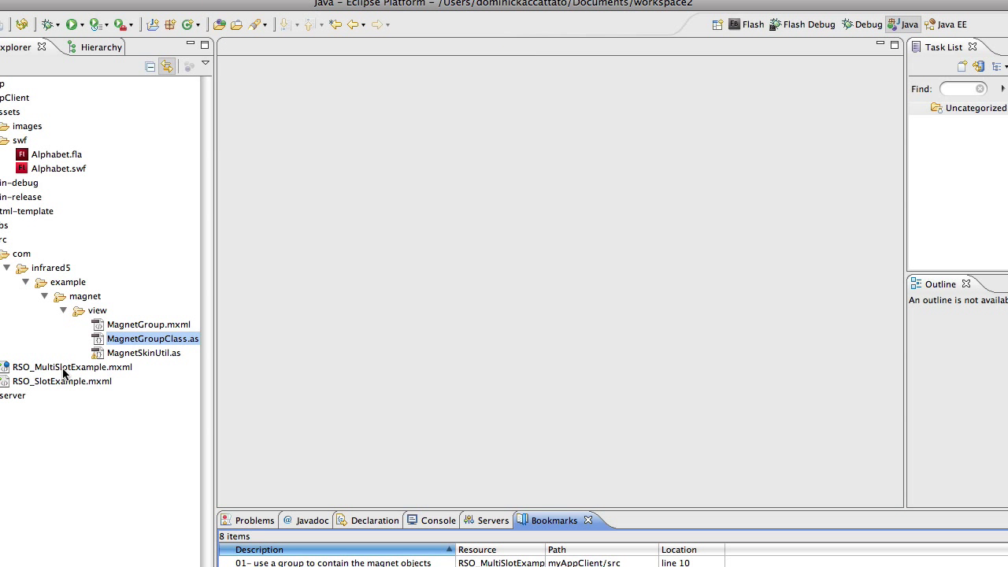
right_click(71, 366)
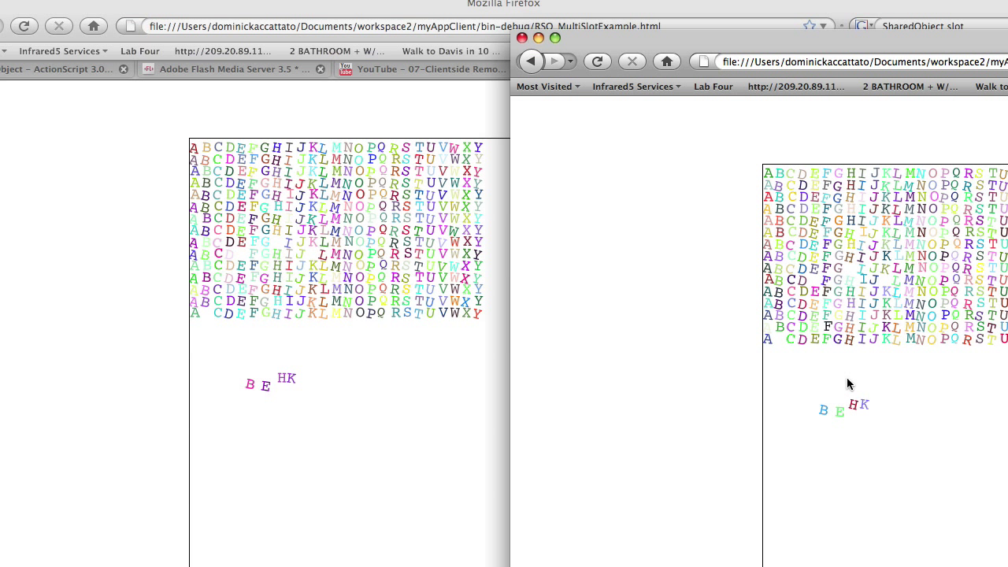
mouse_move(813, 271)
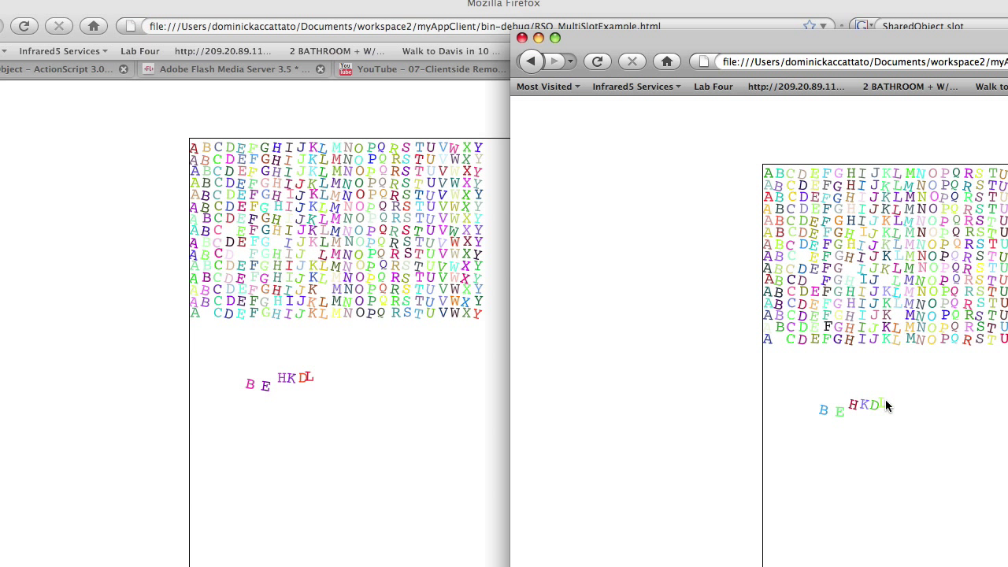
mouse_move(204, 151)
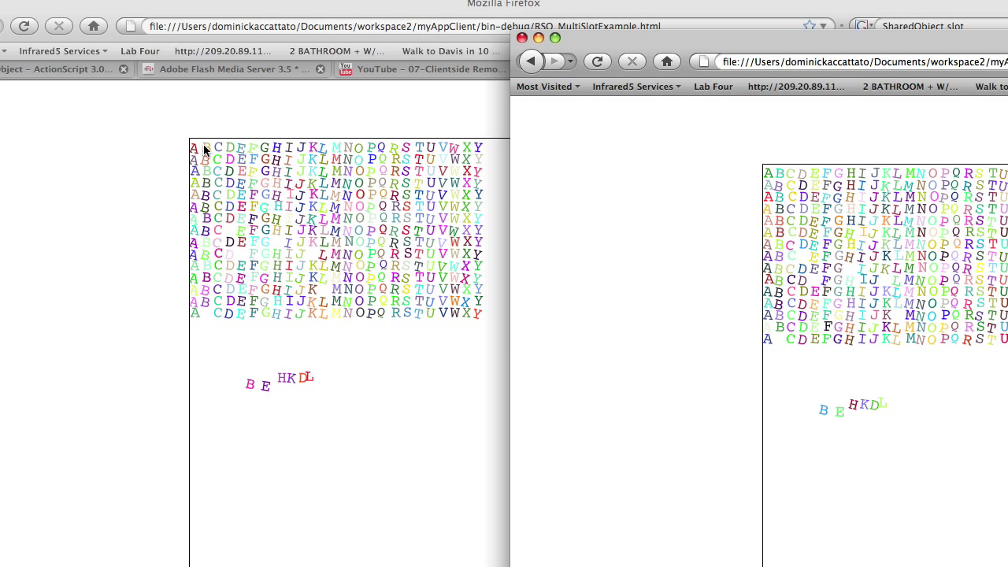
mouse_move(476, 156)
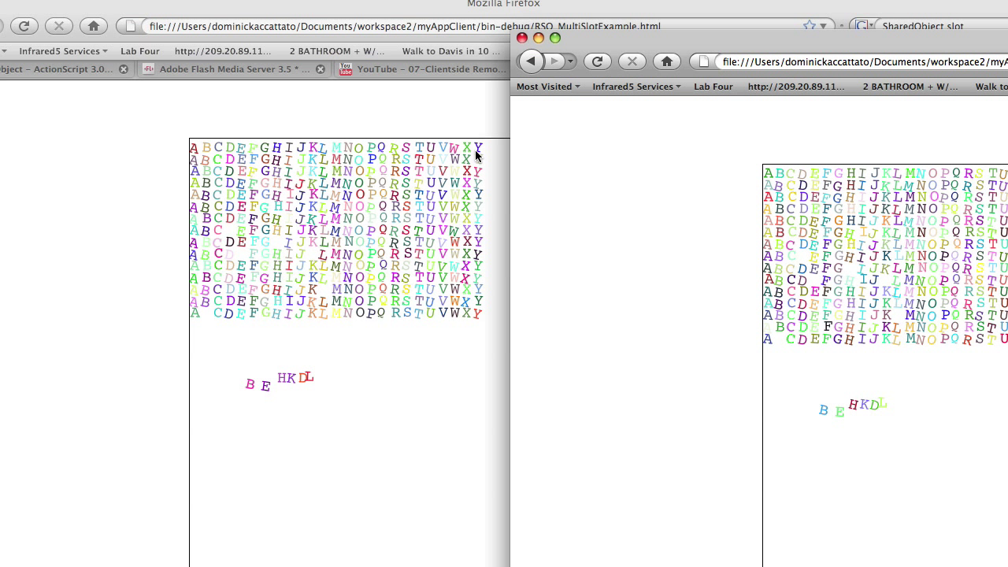
mouse_move(480, 150)
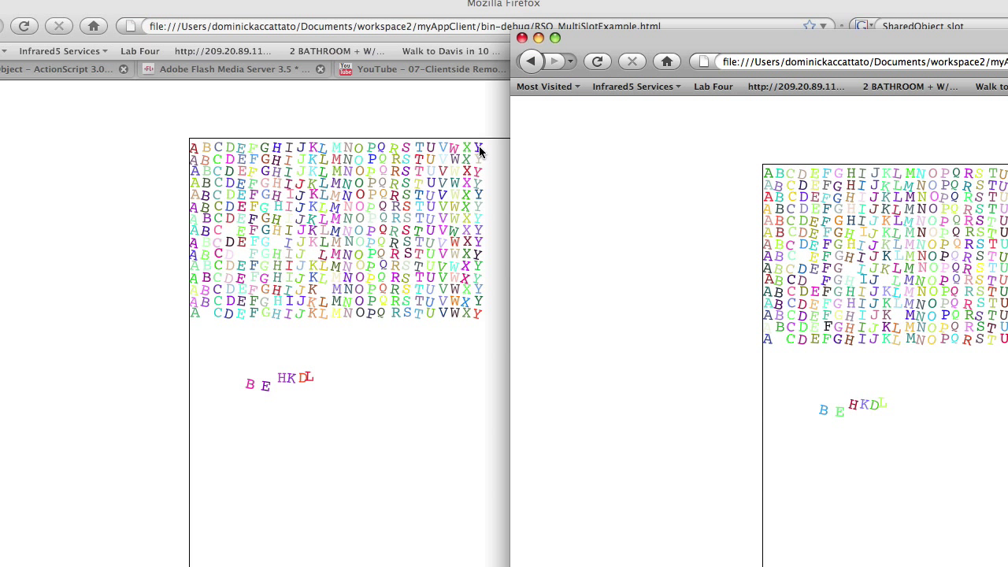
mouse_move(492, 318)
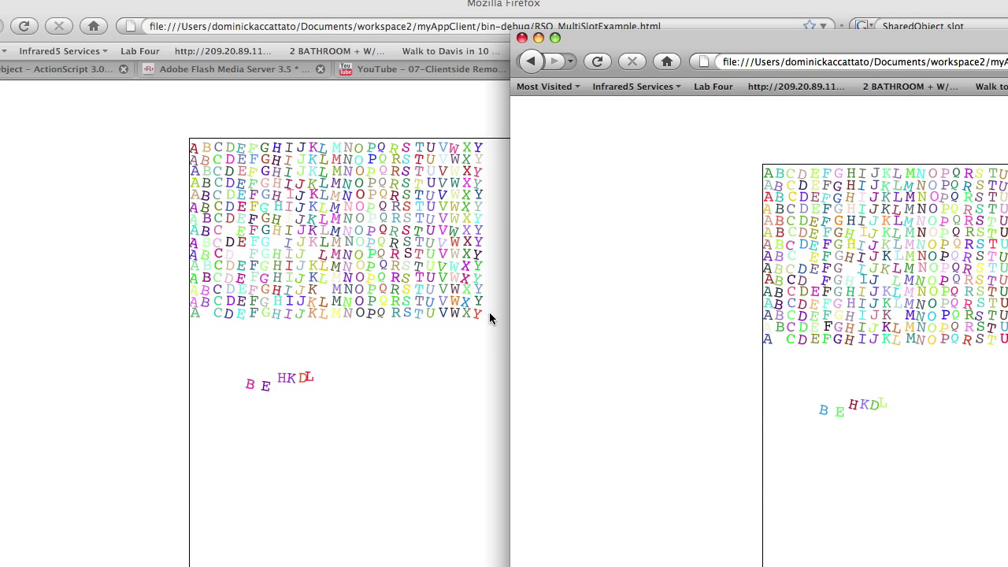
mouse_move(598, 296)
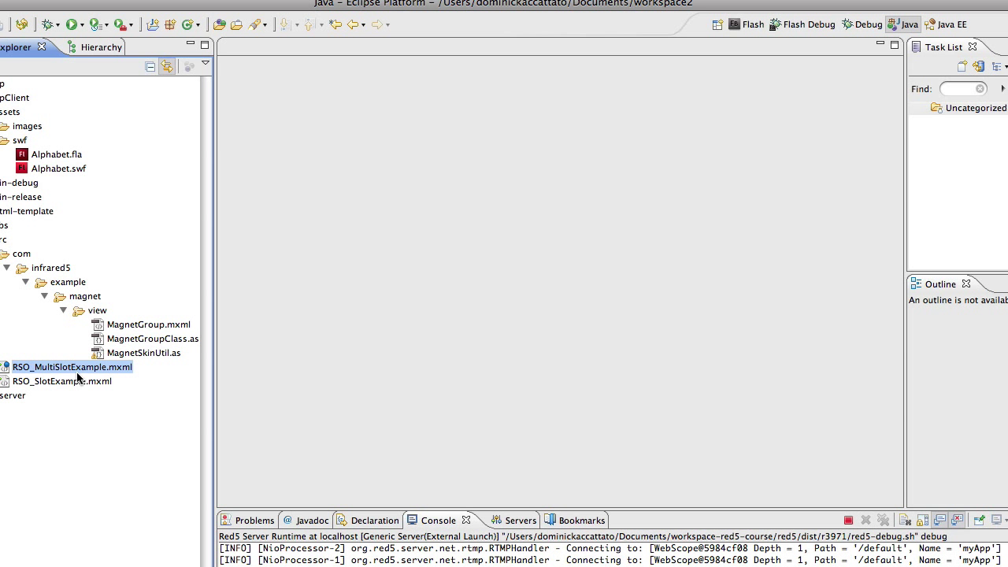
Step: Open RSO_MultiSlotExample.mxml and then the MagnetGroup.mxml view it embeds
double_click(72, 365)
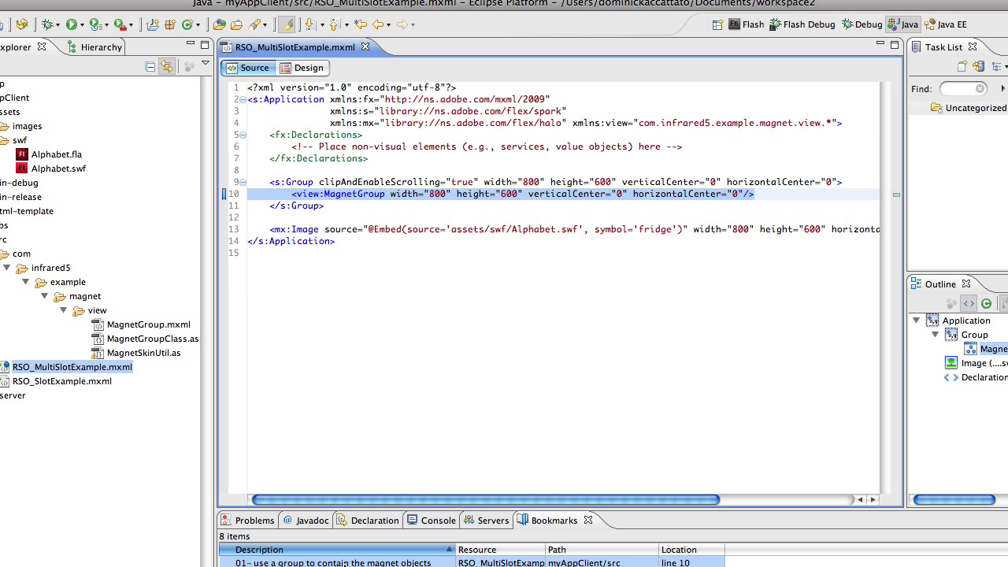
click(752, 193)
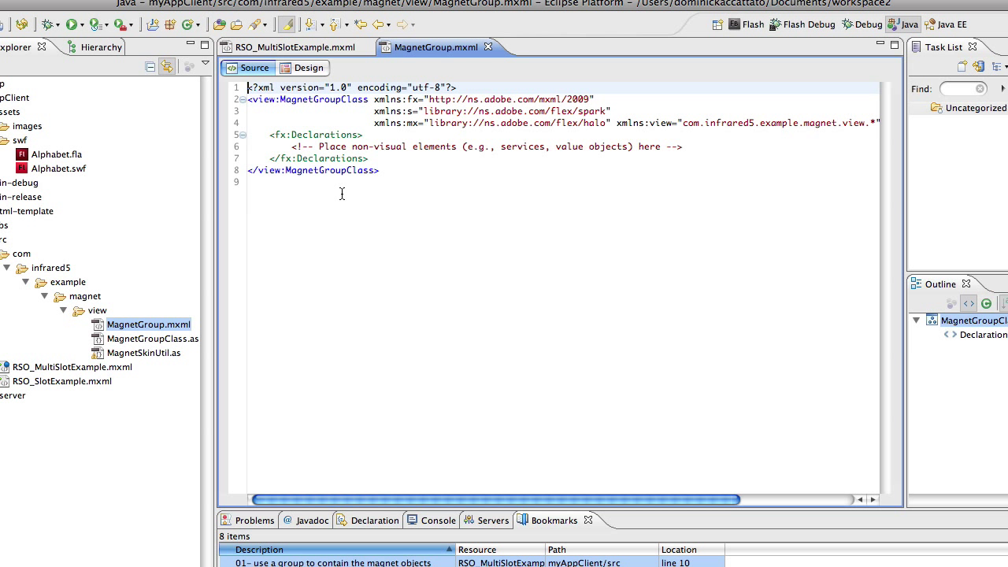
mouse_move(299, 362)
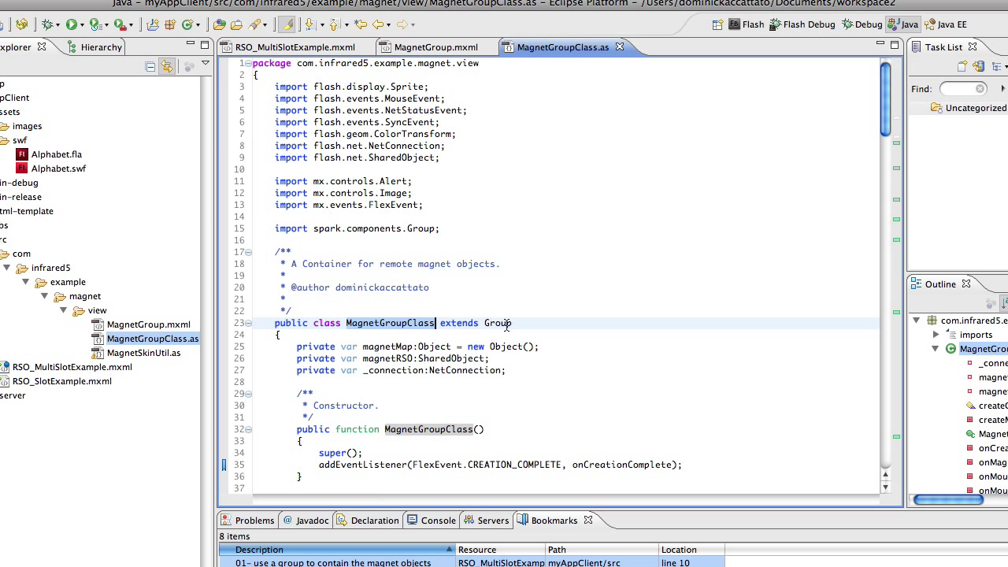
mouse_move(539, 290)
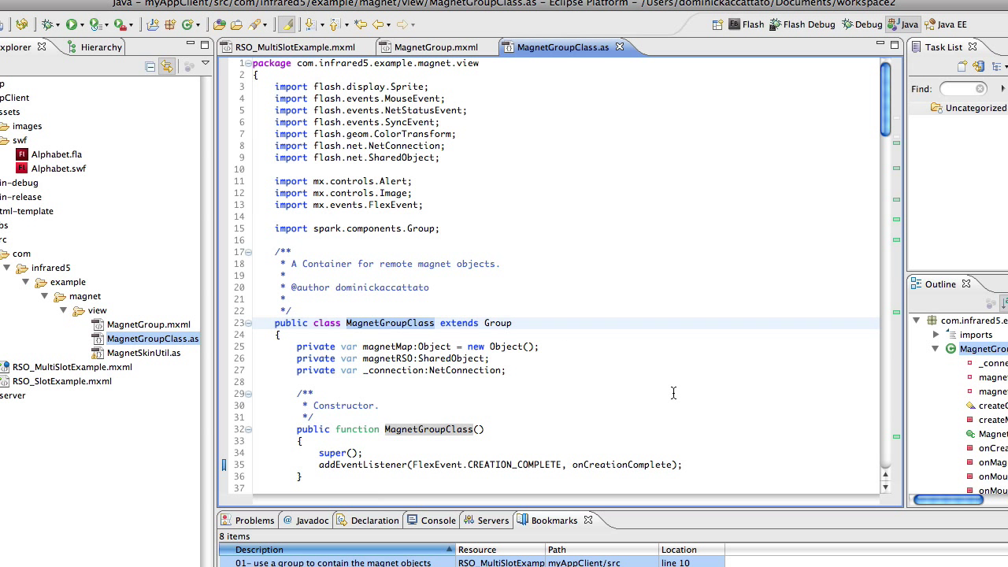
Step: Read through MagnetGroupClass.as past the constructor and creation-complete handler to createChildren
scroll(down, 3)
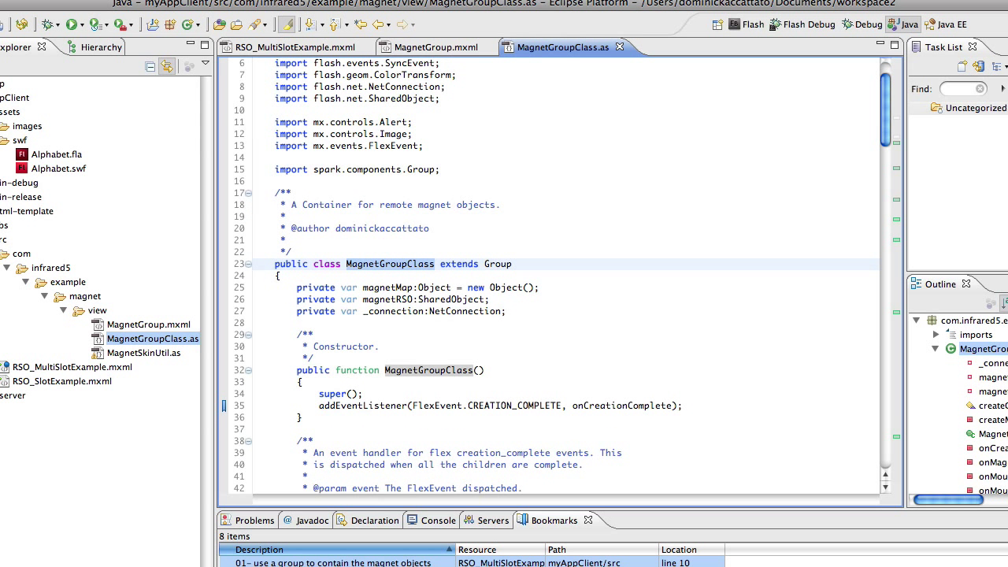
click(499, 406)
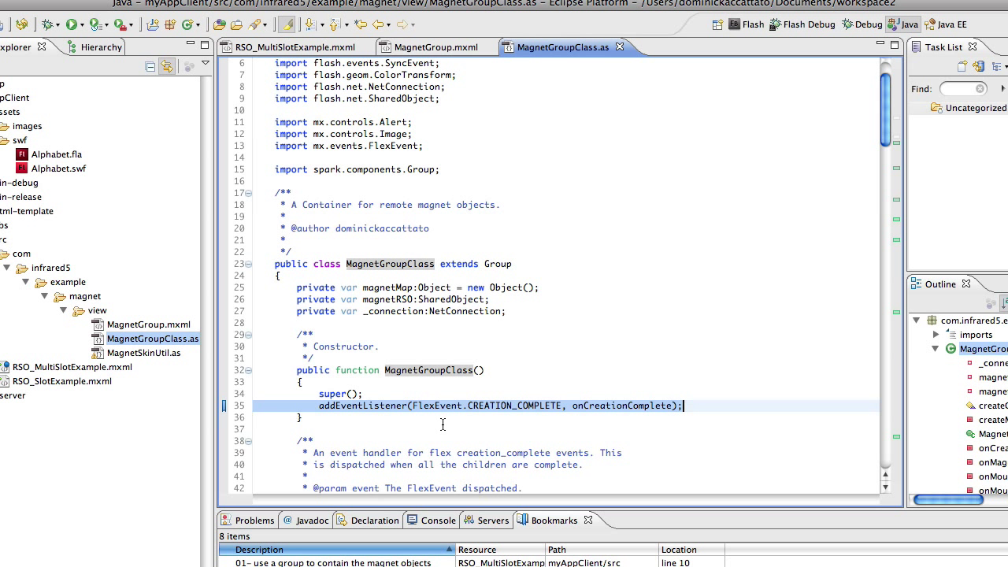
scroll(down, 3)
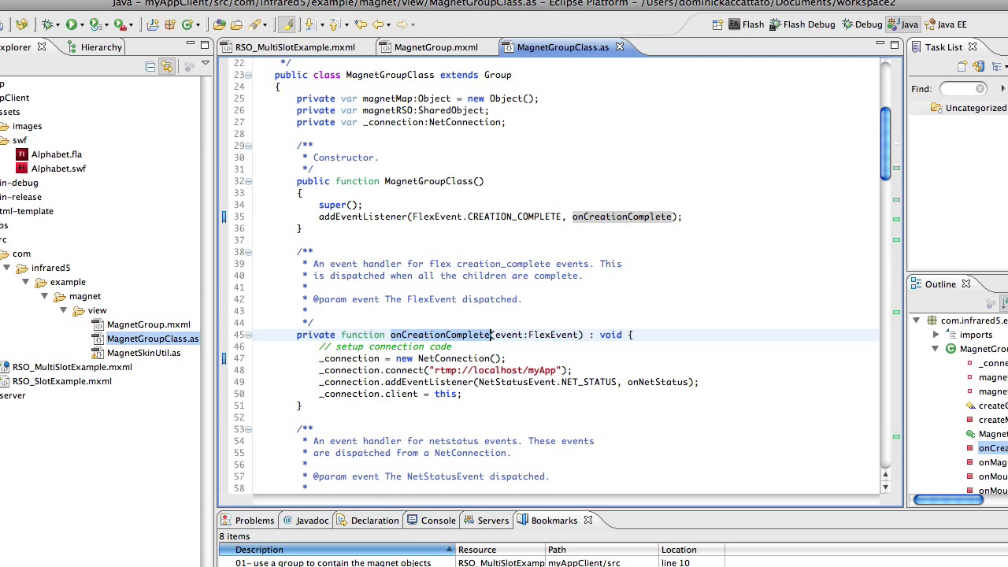
scroll(down, 3)
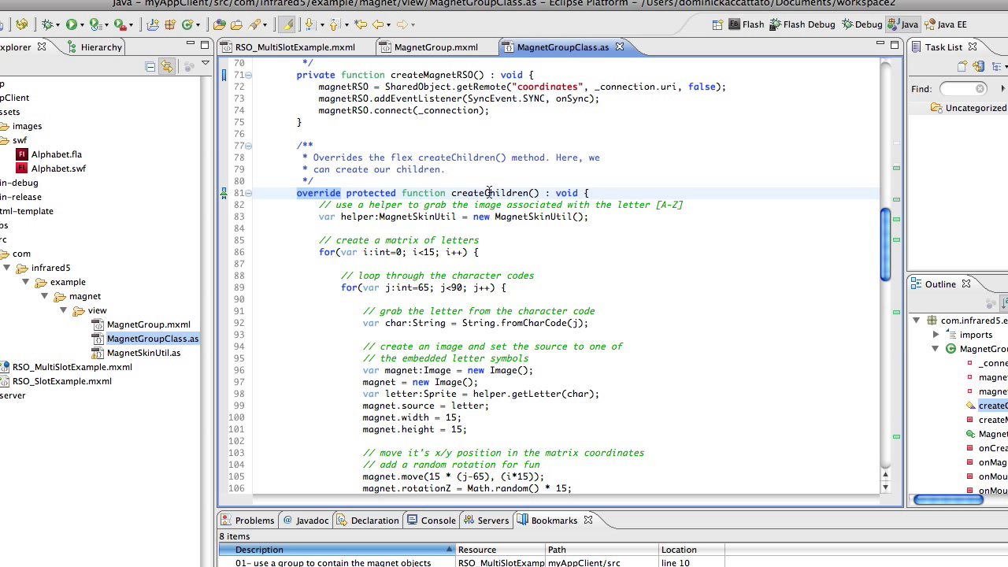
mouse_move(490, 192)
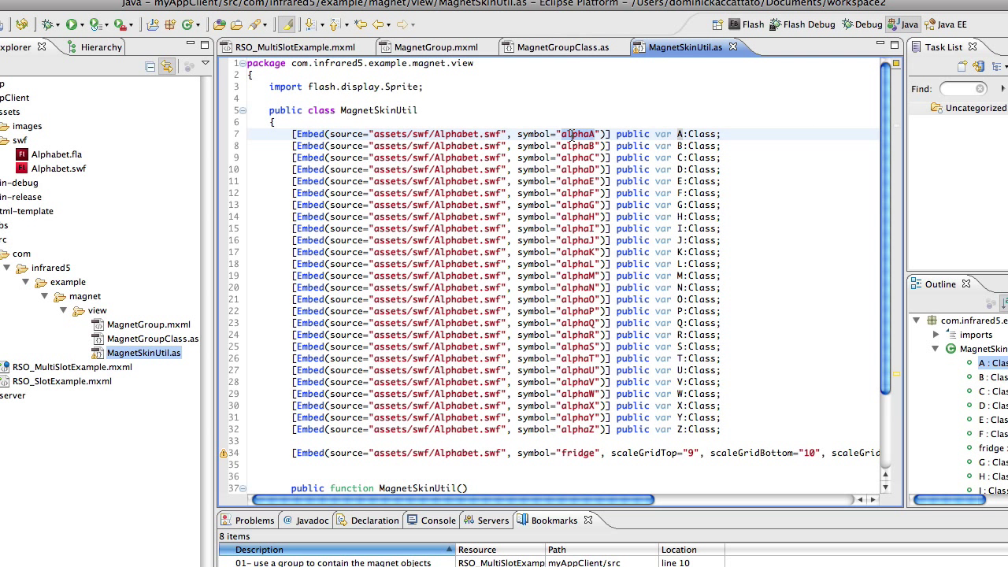
Step: Switch from the MagnetSkinUtil code to the Adobe Flash window showing Alphabet.fla
click(597, 133)
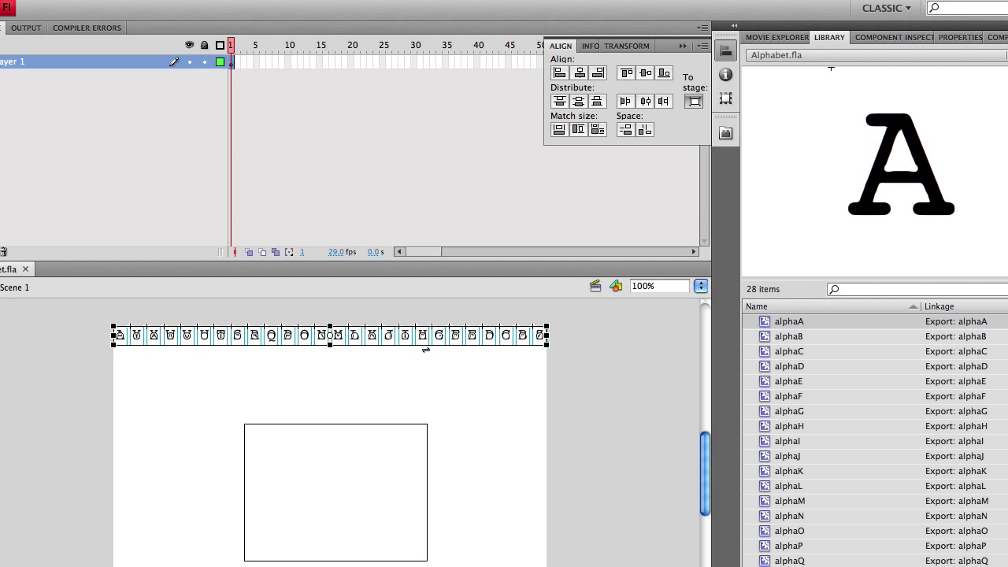
Step: Preview a library symbol and inspect alphaA's Symbol Properties, confirming its exported class name alphaA
click(788, 337)
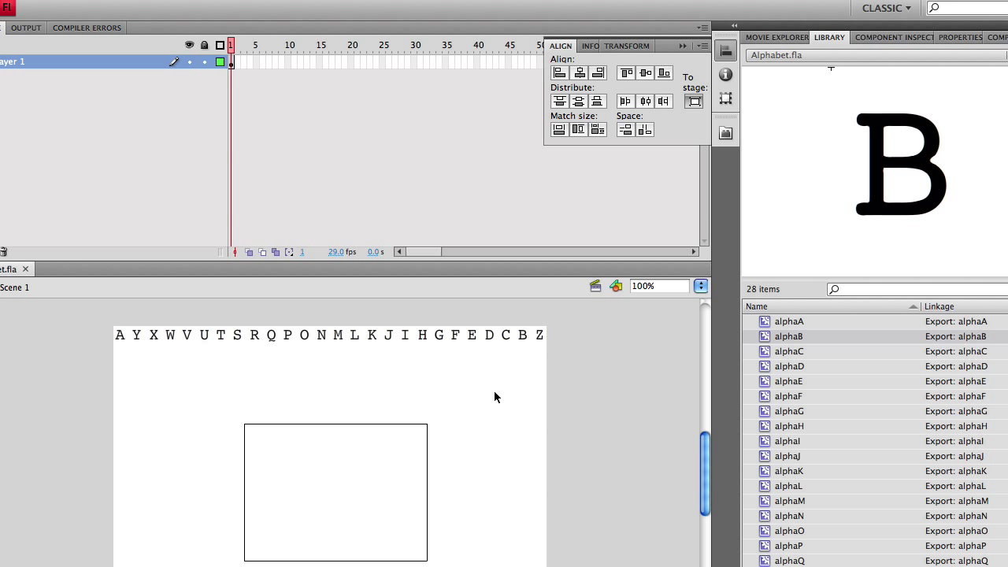
right_click(788, 321)
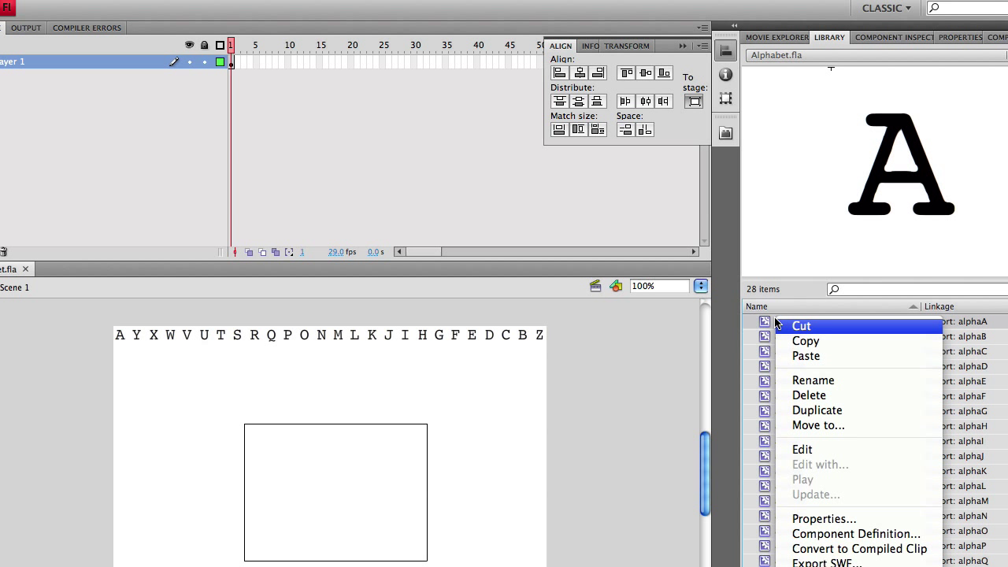
click(822, 518)
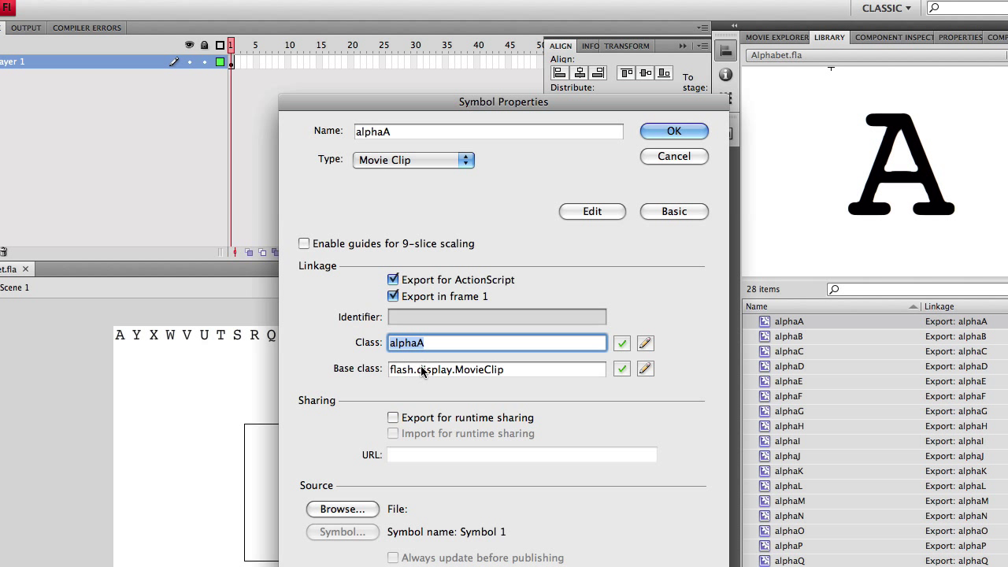
mouse_move(408, 126)
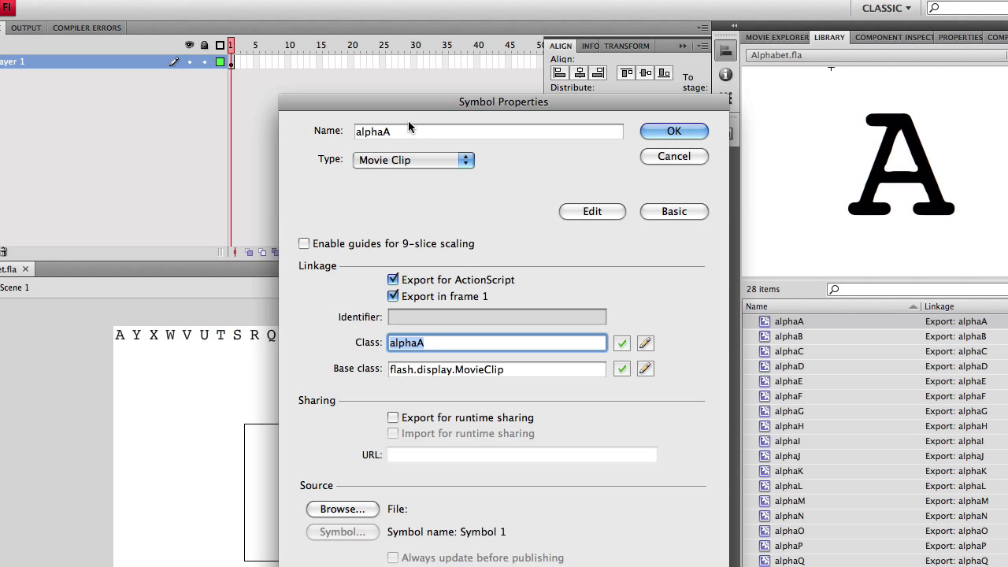
click(486, 130)
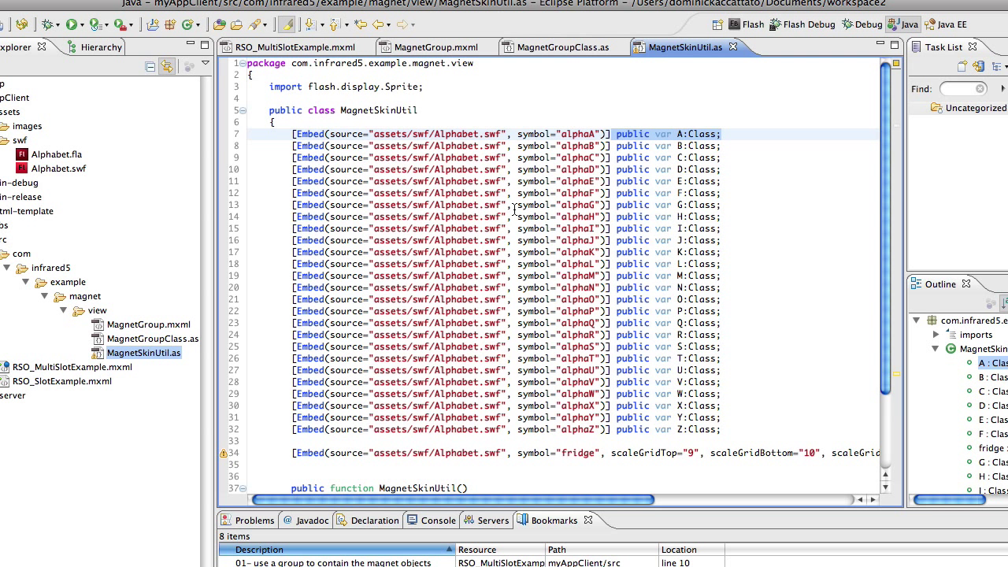
Step: Reveal the MagnetSkinUtil constructor and the getLetter function returning a Sprite for a char
scroll(down, 3)
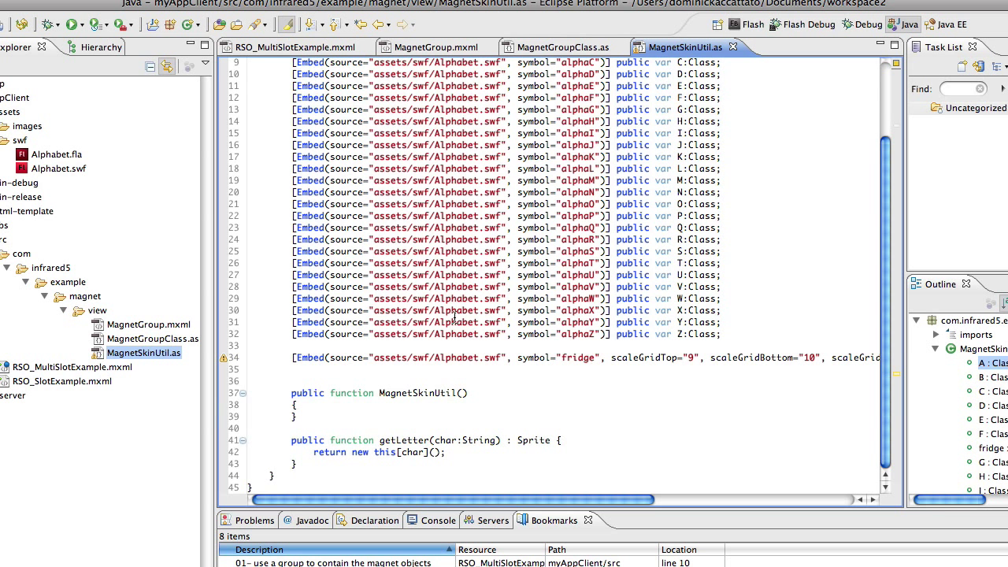
click(402, 440)
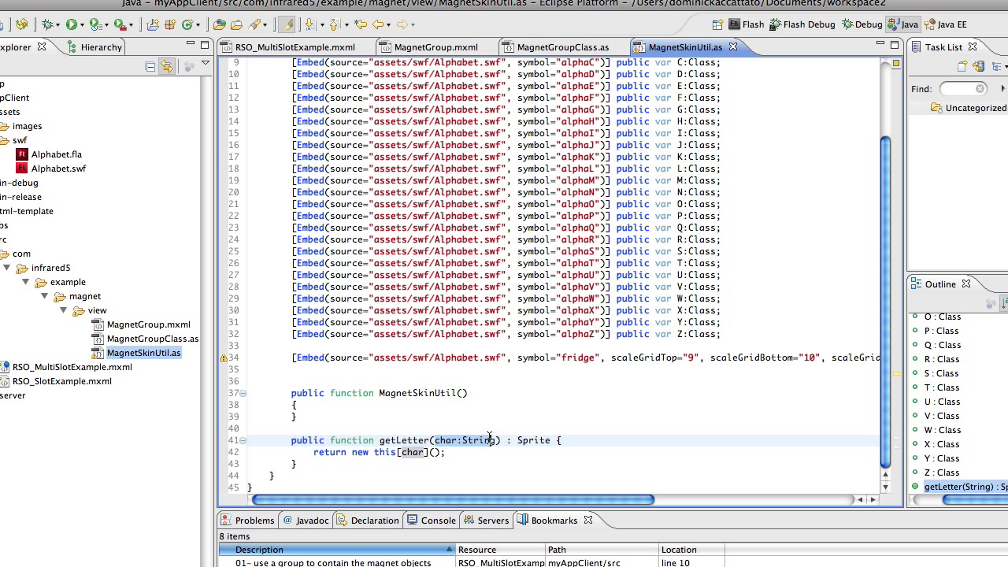
mouse_move(440, 453)
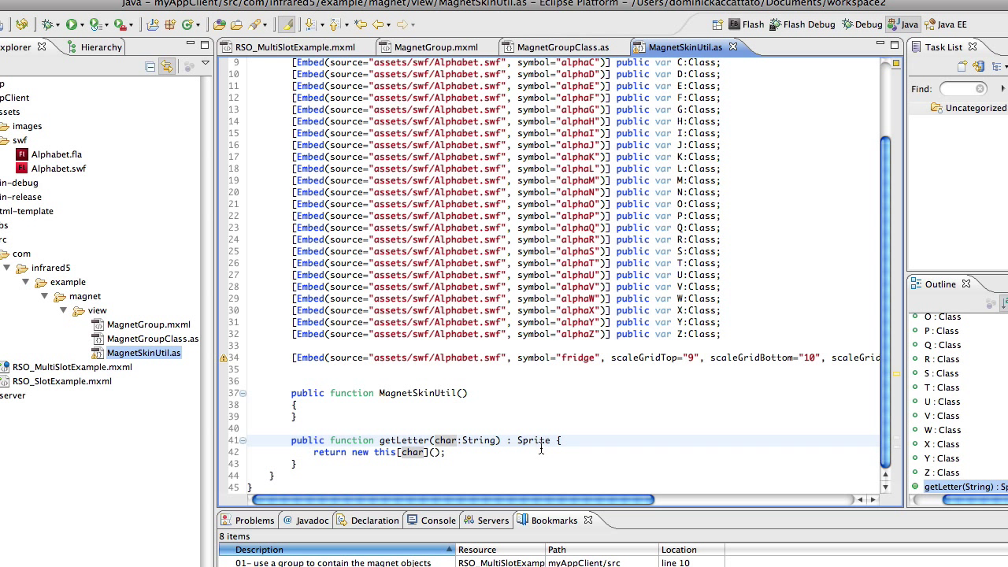
mouse_move(534, 441)
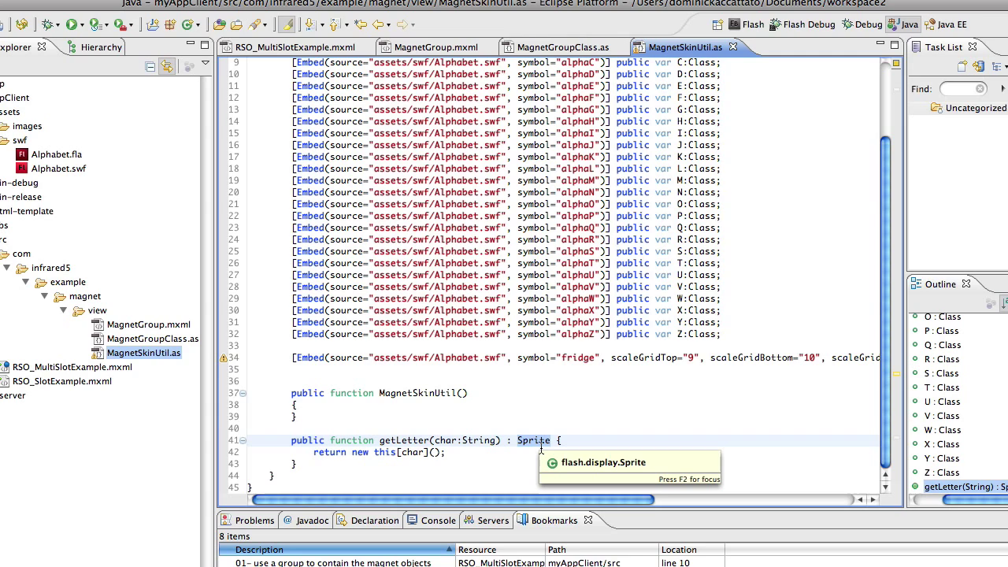